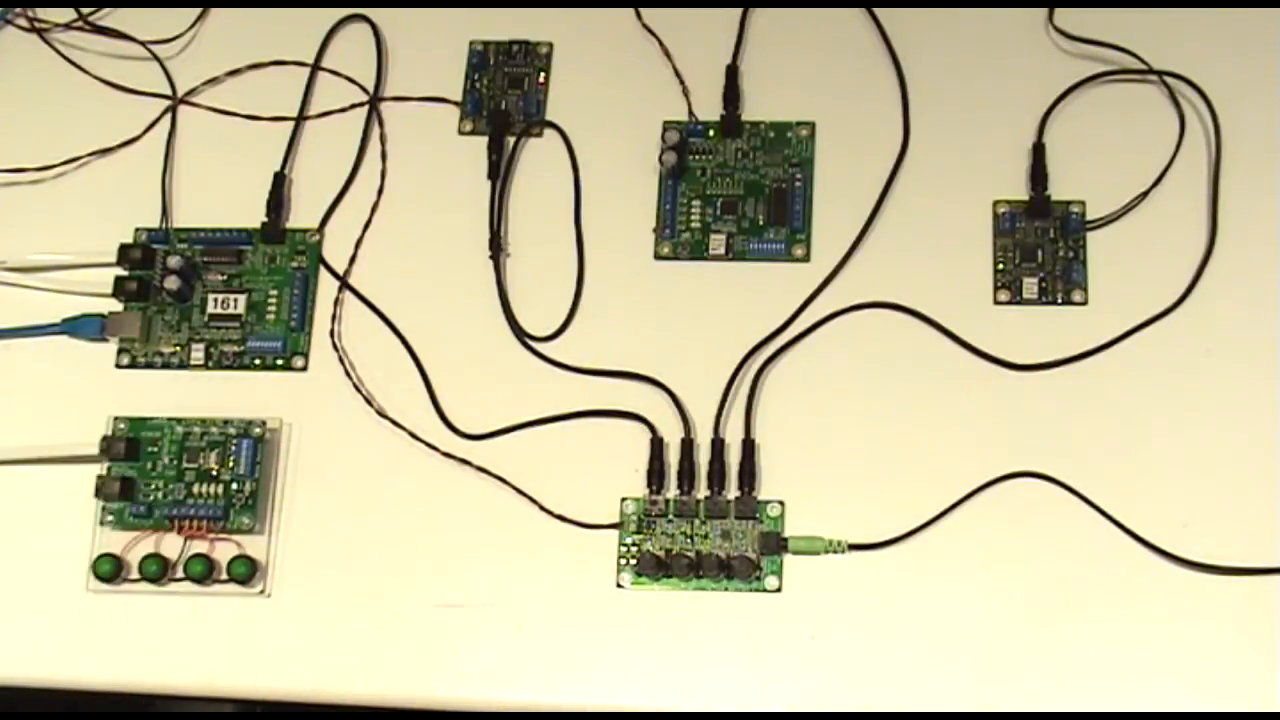
left_click(110, 576)
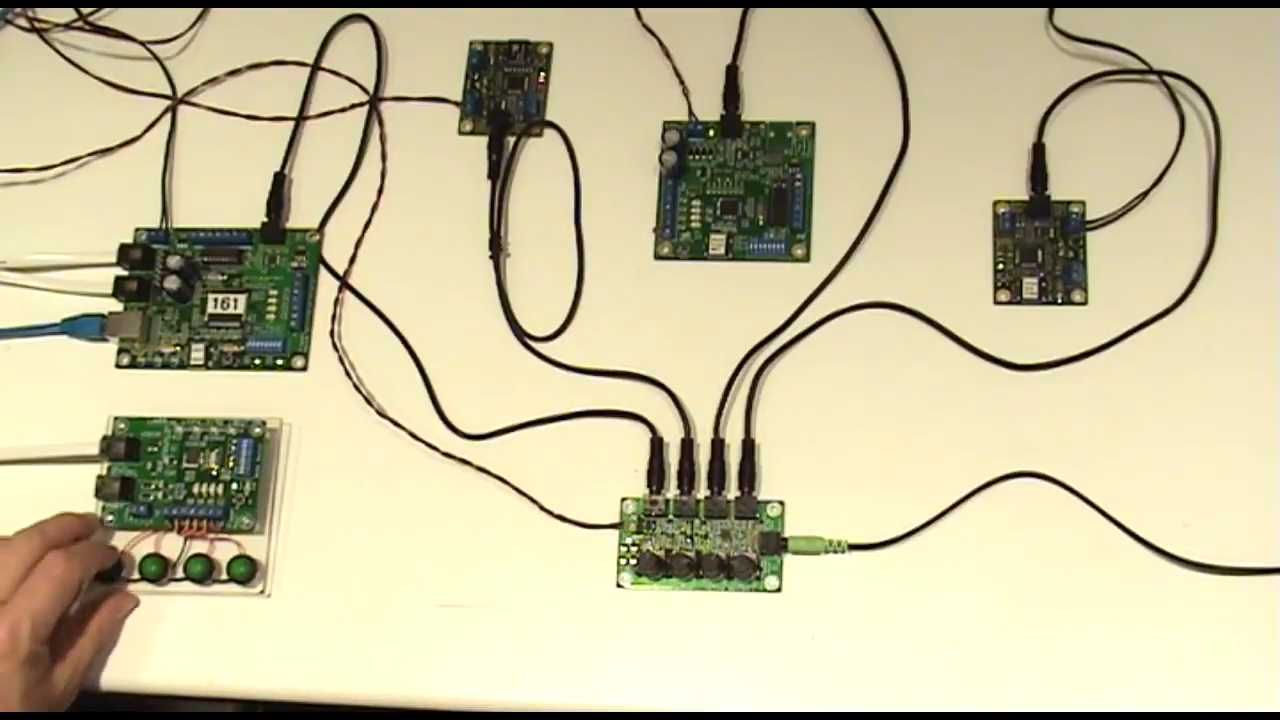